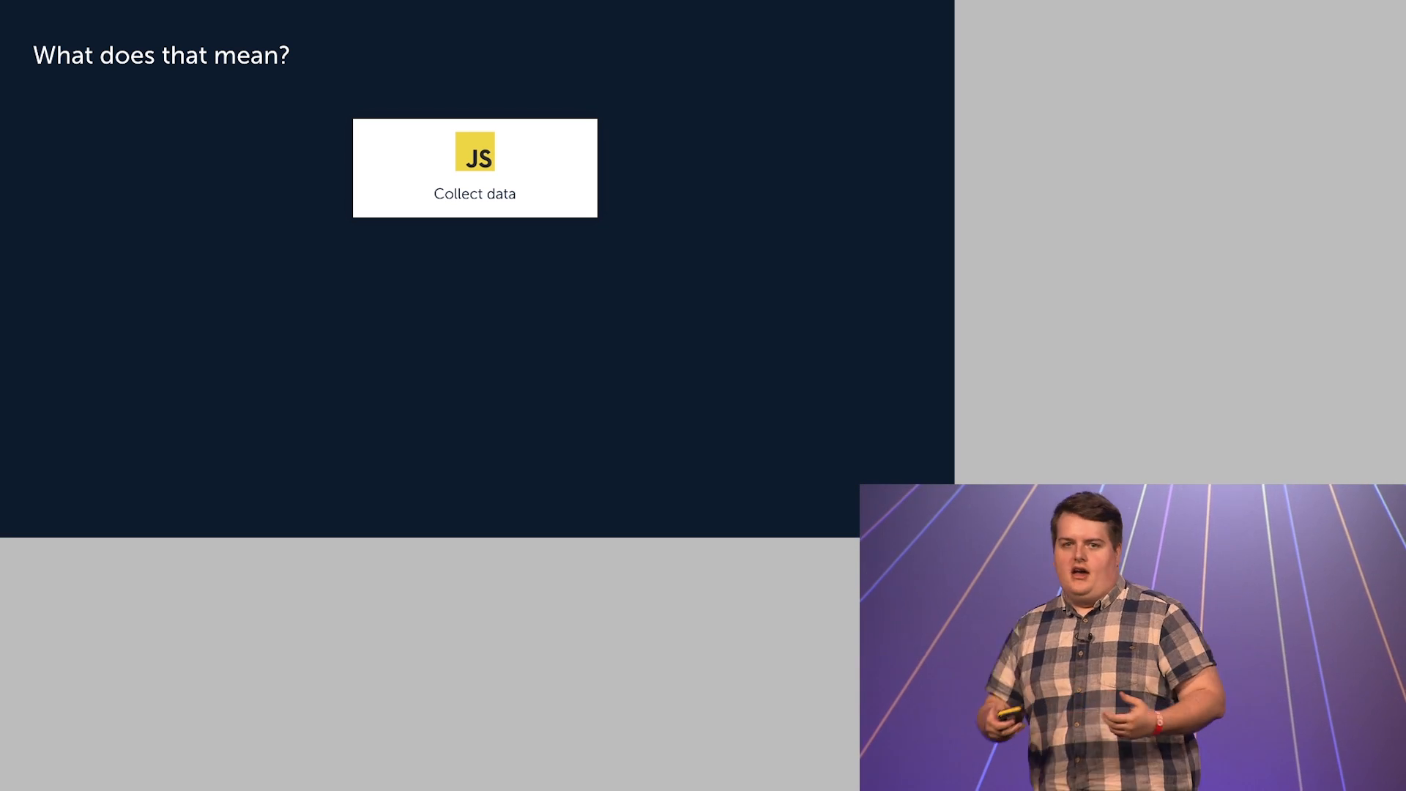
key(Right)
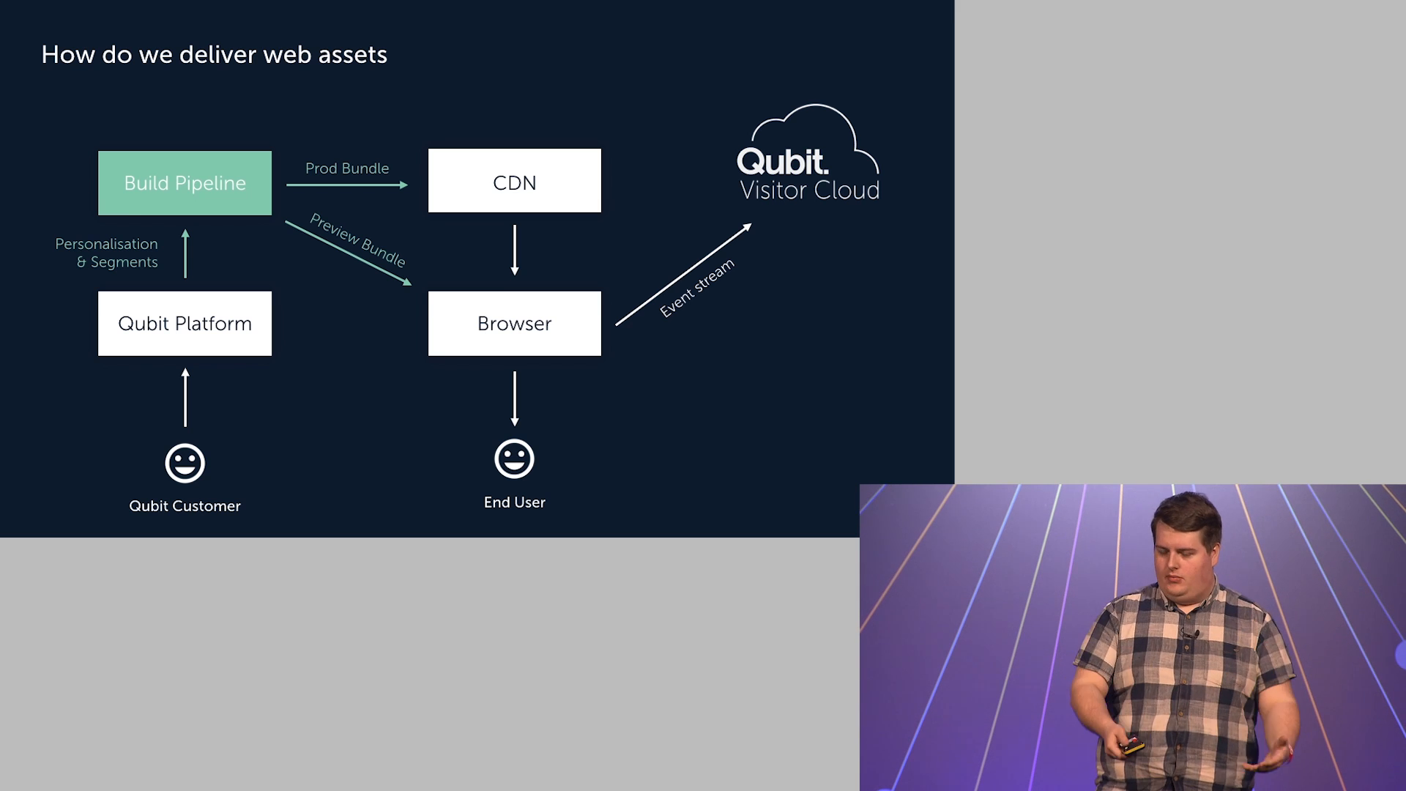